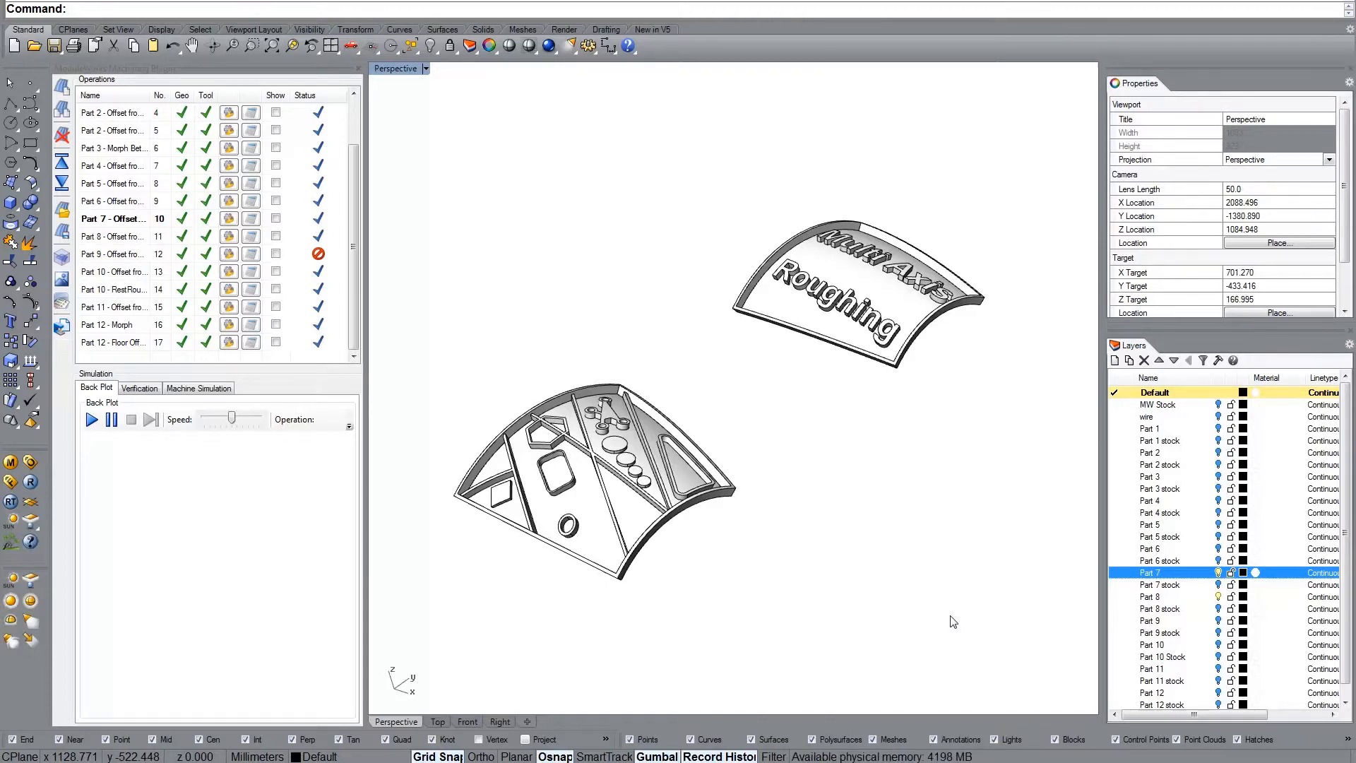
{"action": "mouse_move", "coordinate": [872, 478]}
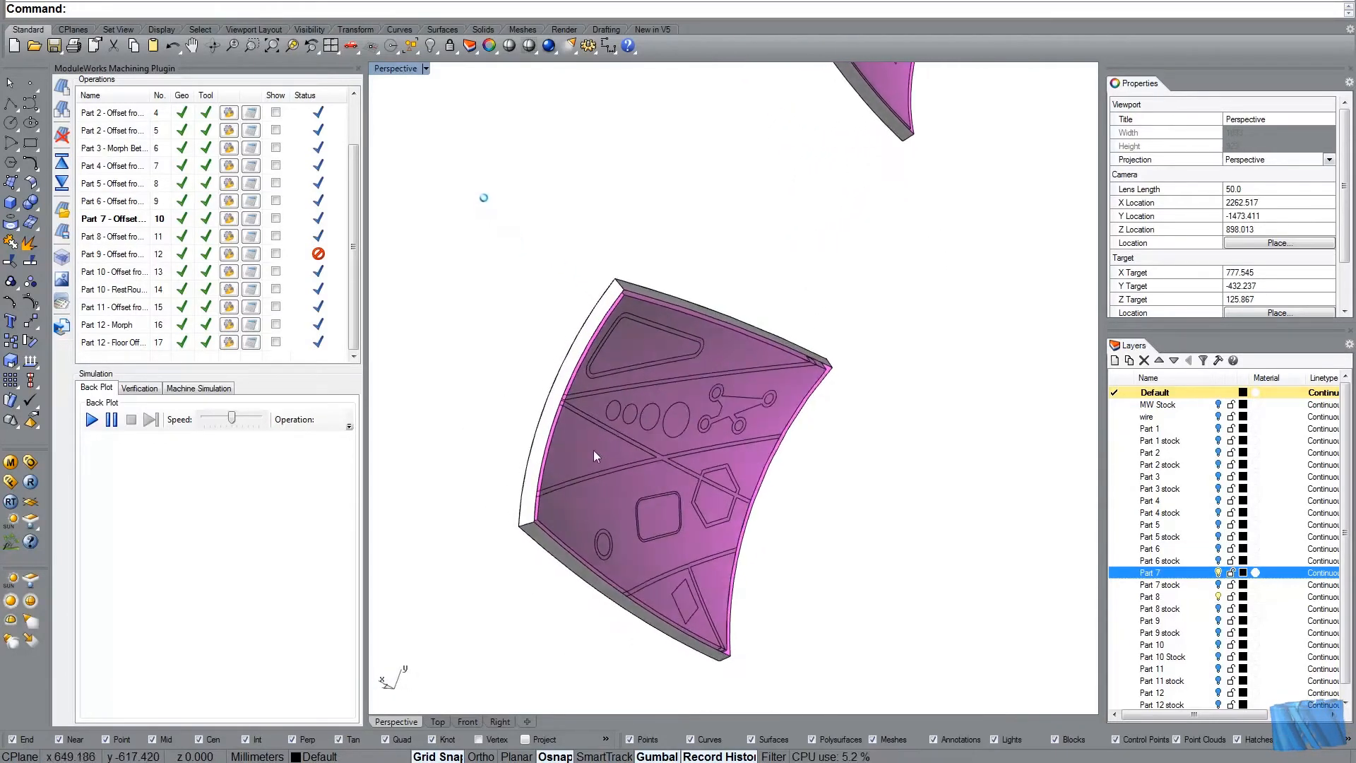
Step: Inspect the pocketed part and then the lettered part's surface in the viewport
{"action": "left_click", "coordinate": [675, 458]}
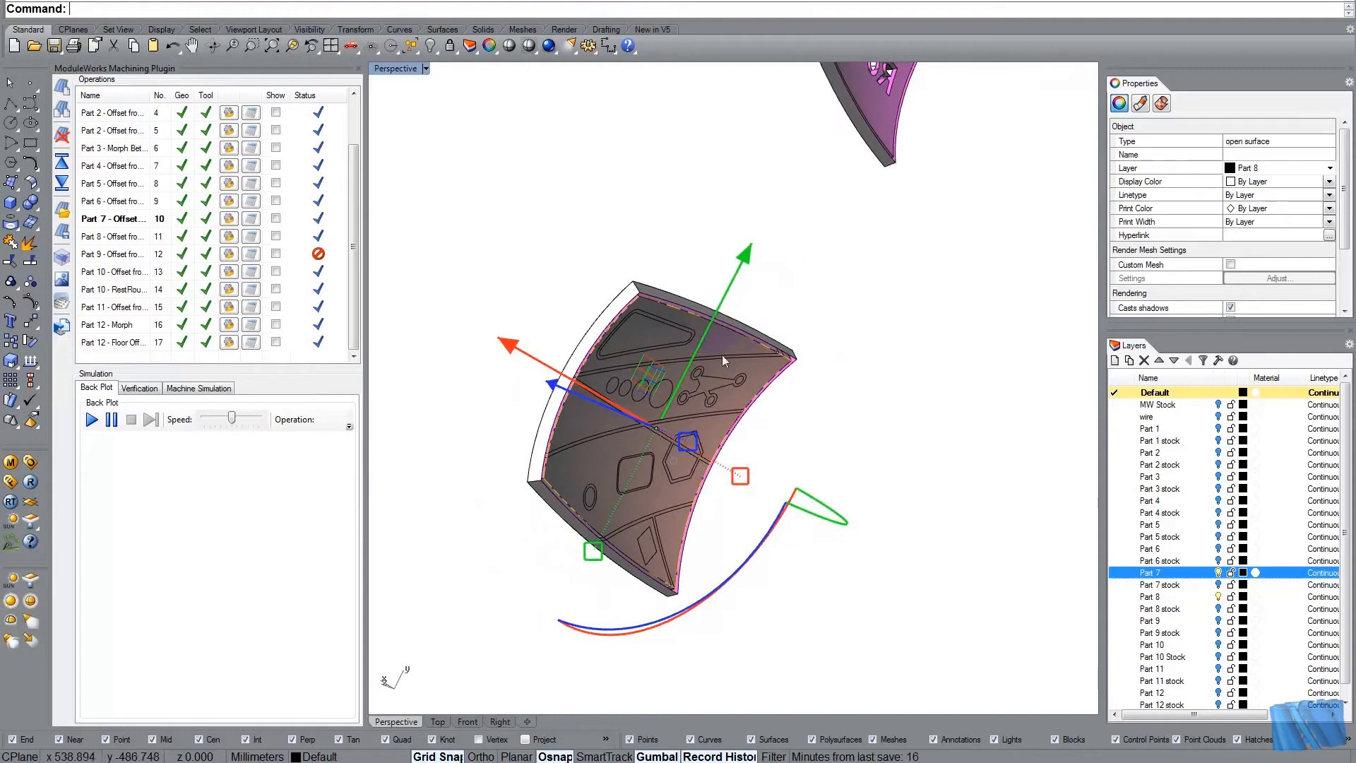
{"action": "mouse_move", "coordinate": [669, 465]}
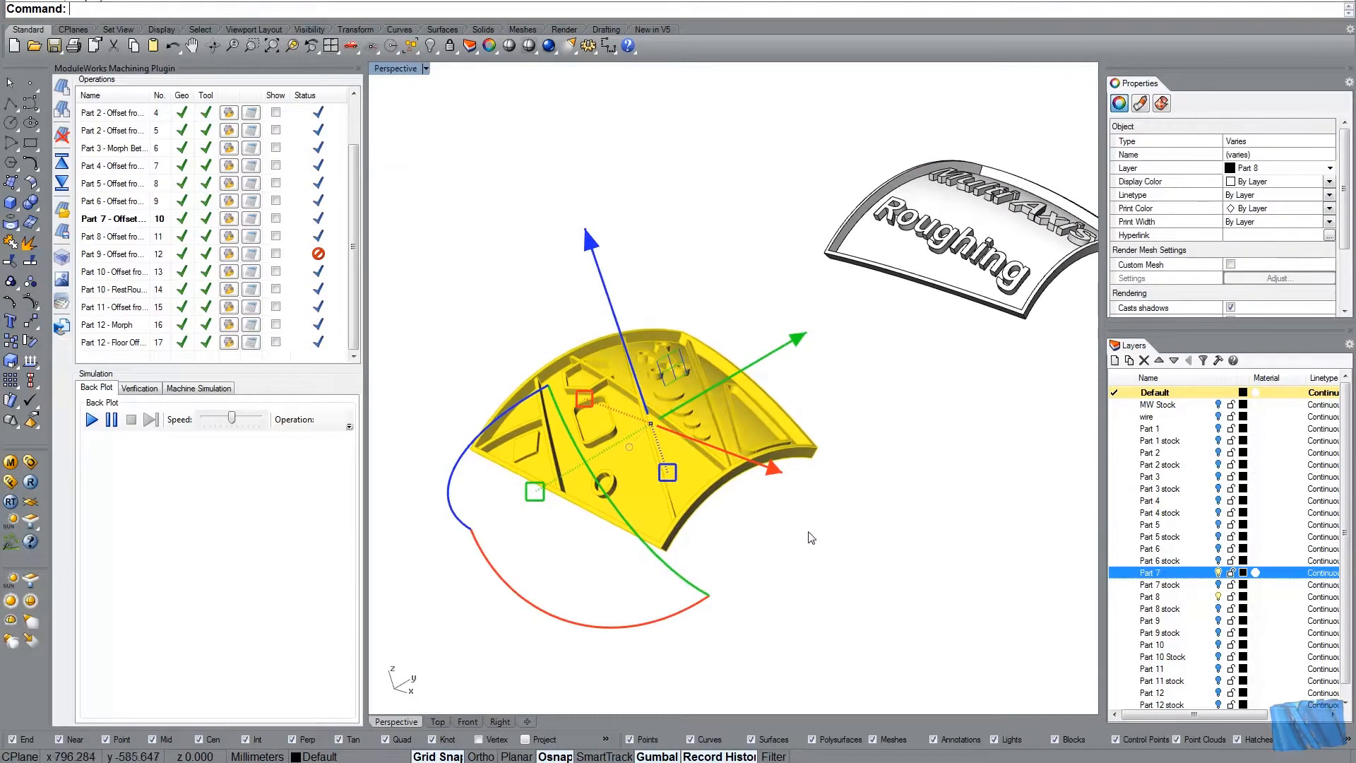
{"action": "left_click", "coordinate": [818, 537]}
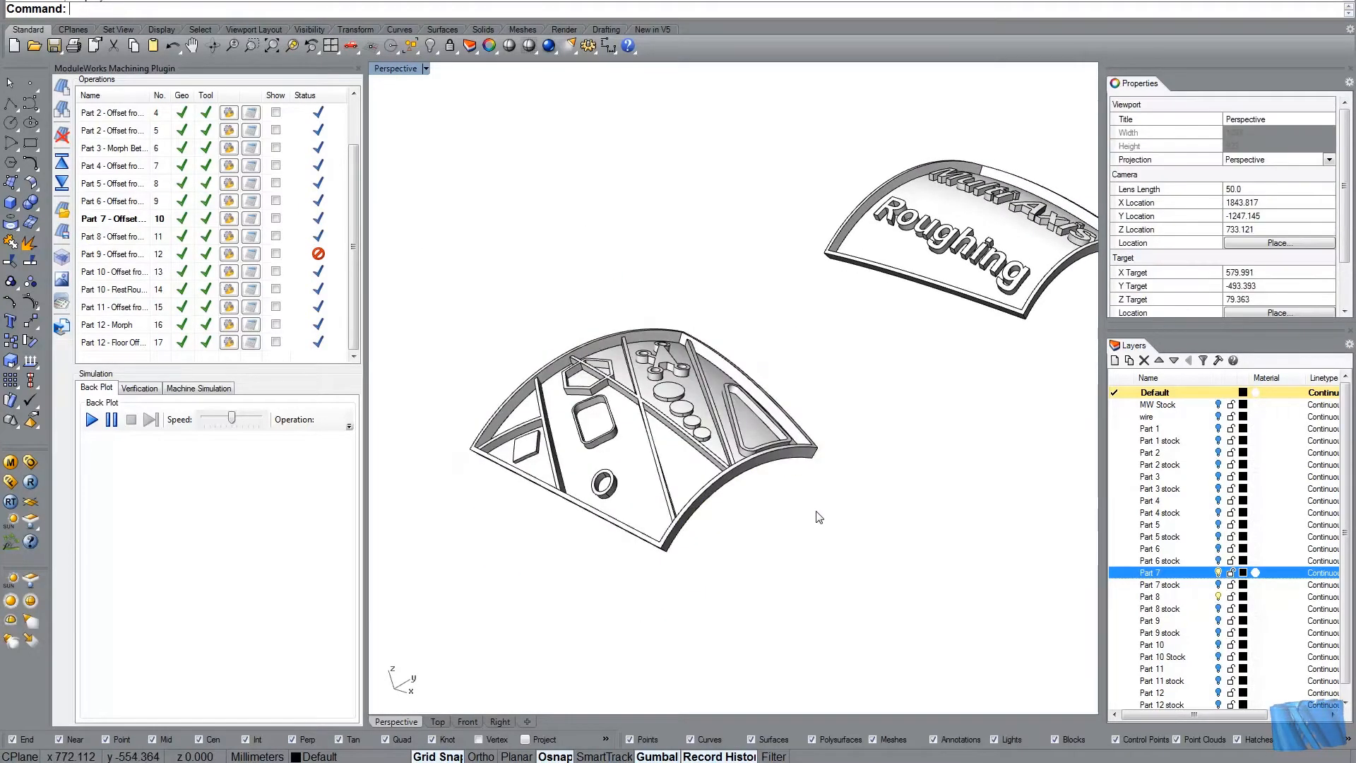
{"action": "mouse_move", "coordinate": [864, 525]}
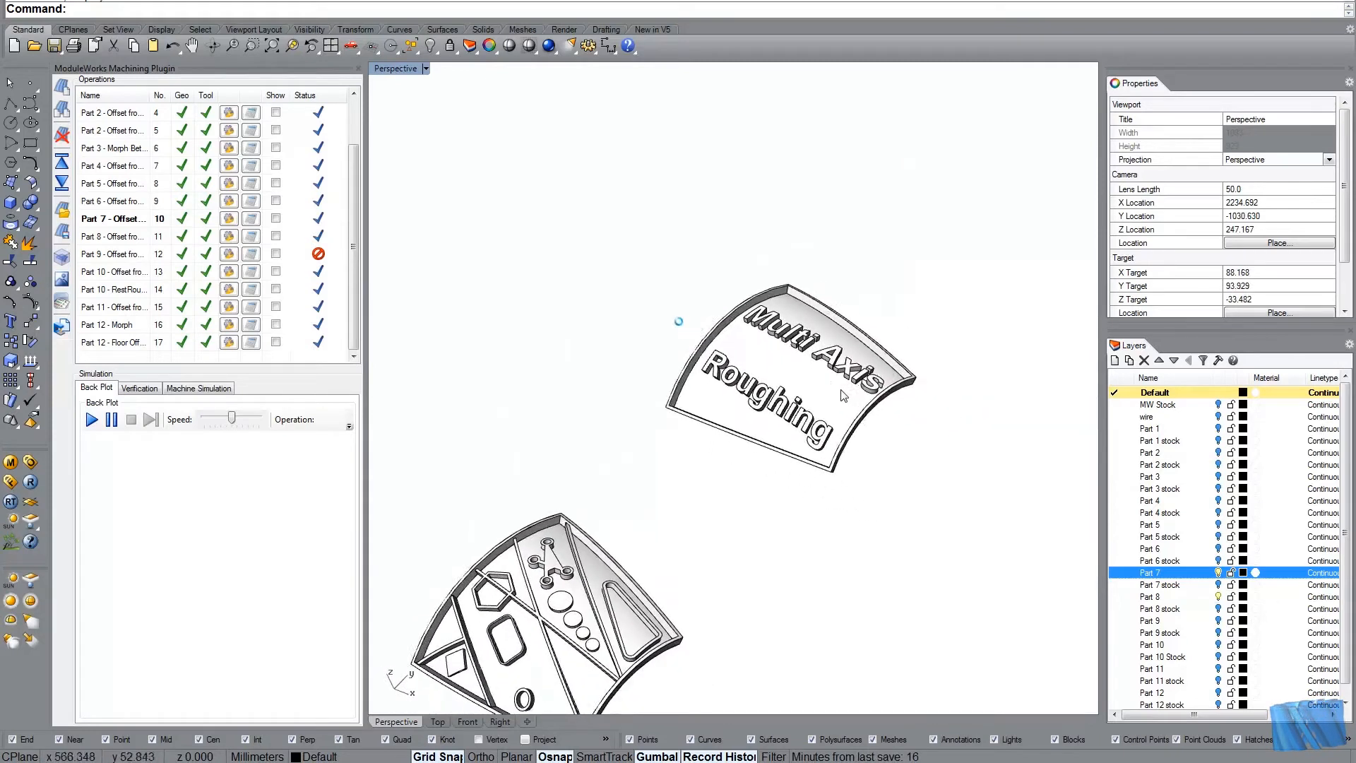
{"action": "left_click", "coordinate": [778, 389]}
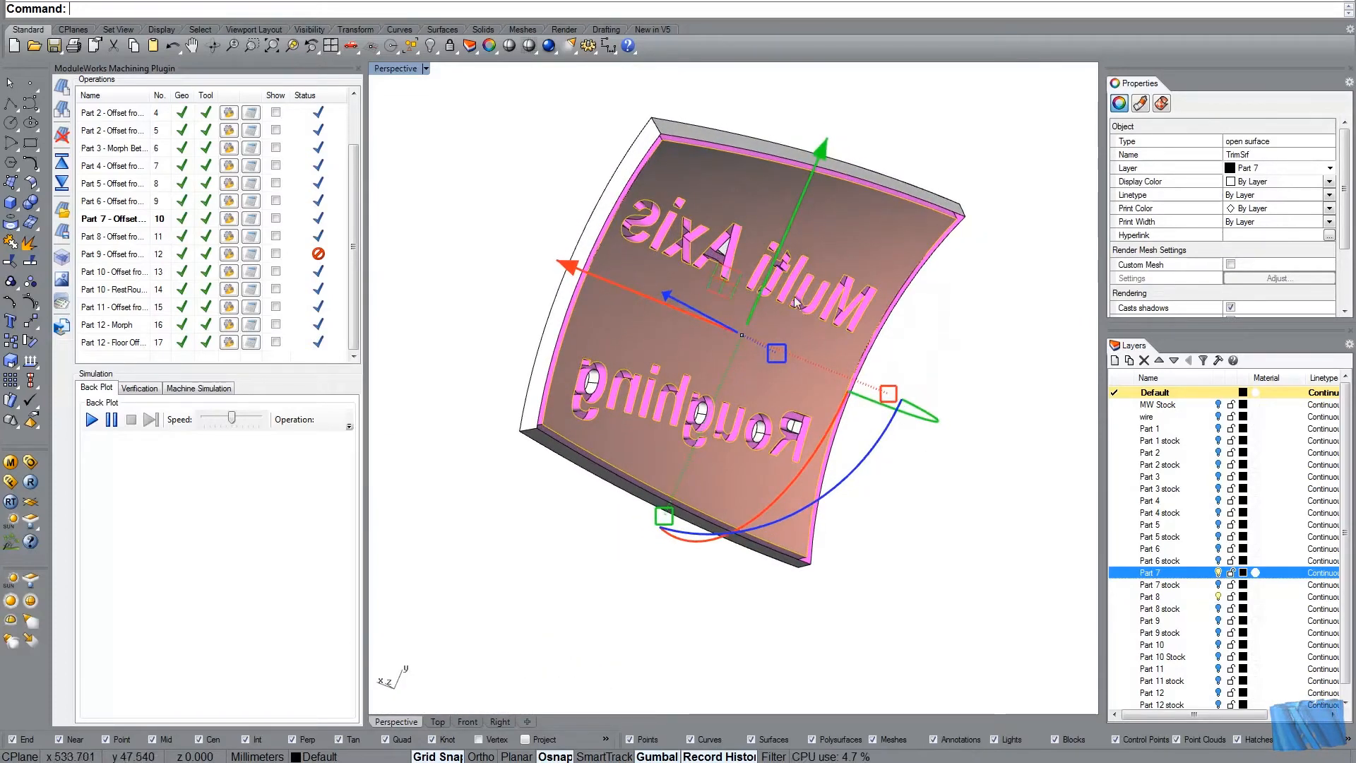
{"action": "mouse_move", "coordinate": [644, 263]}
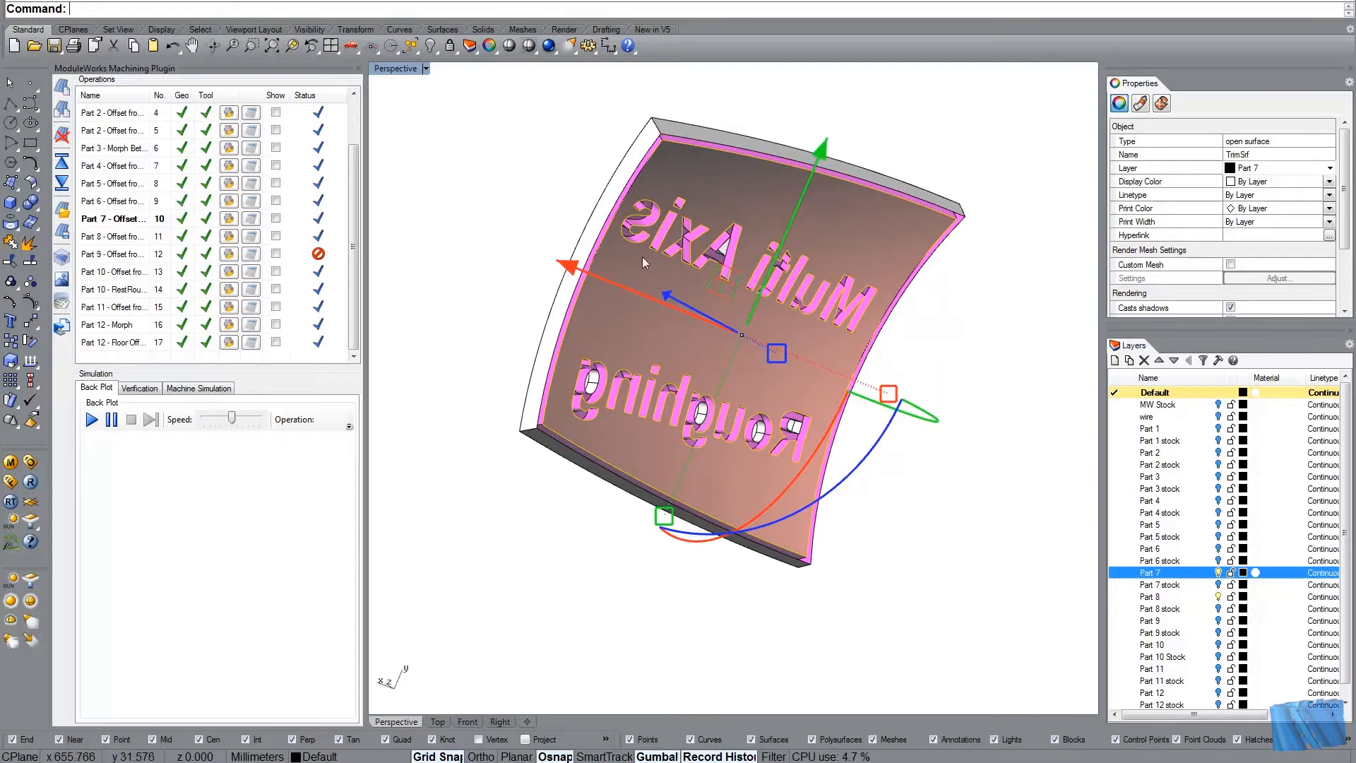
{"action": "mouse_move", "coordinate": [707, 288]}
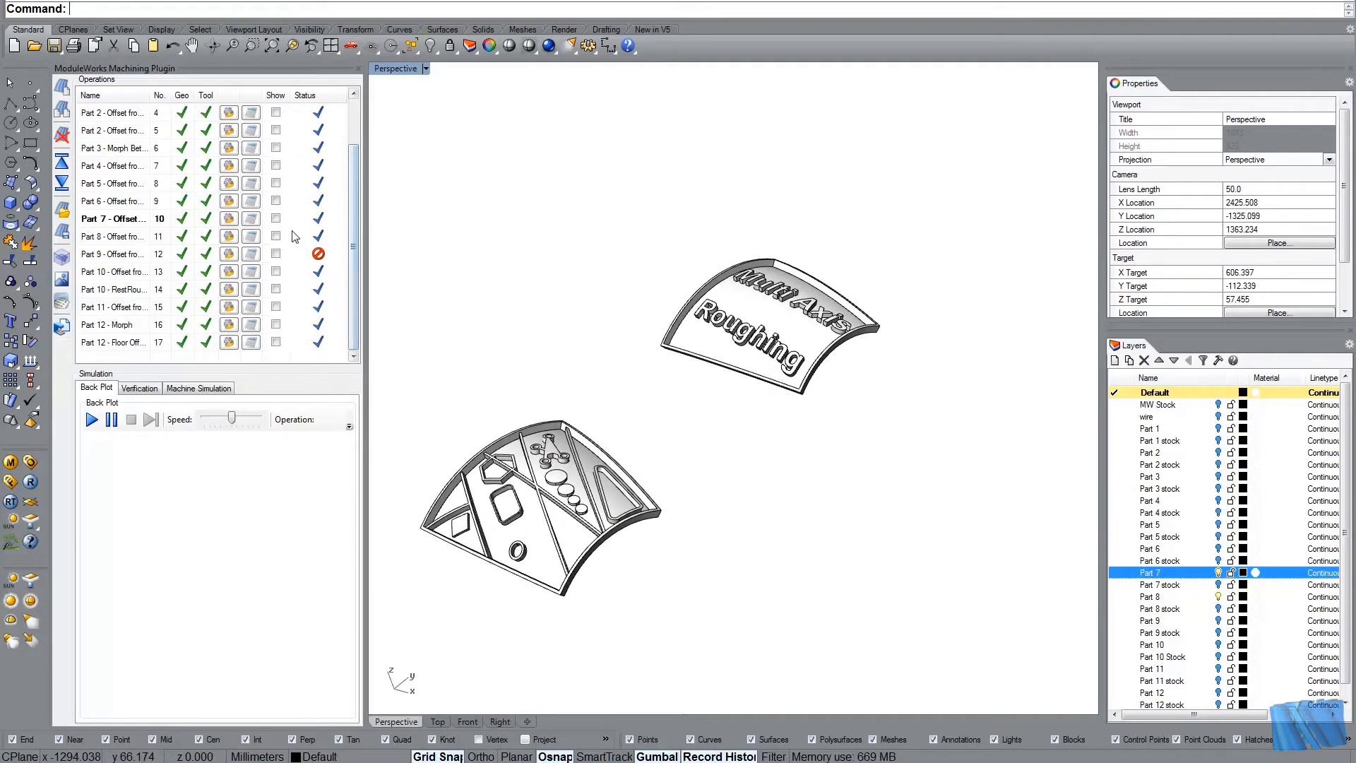
Step: Select the Part 8 roughing operation and start its cutting verification on the uncut stock block
{"action": "left_click", "coordinate": [276, 236]}
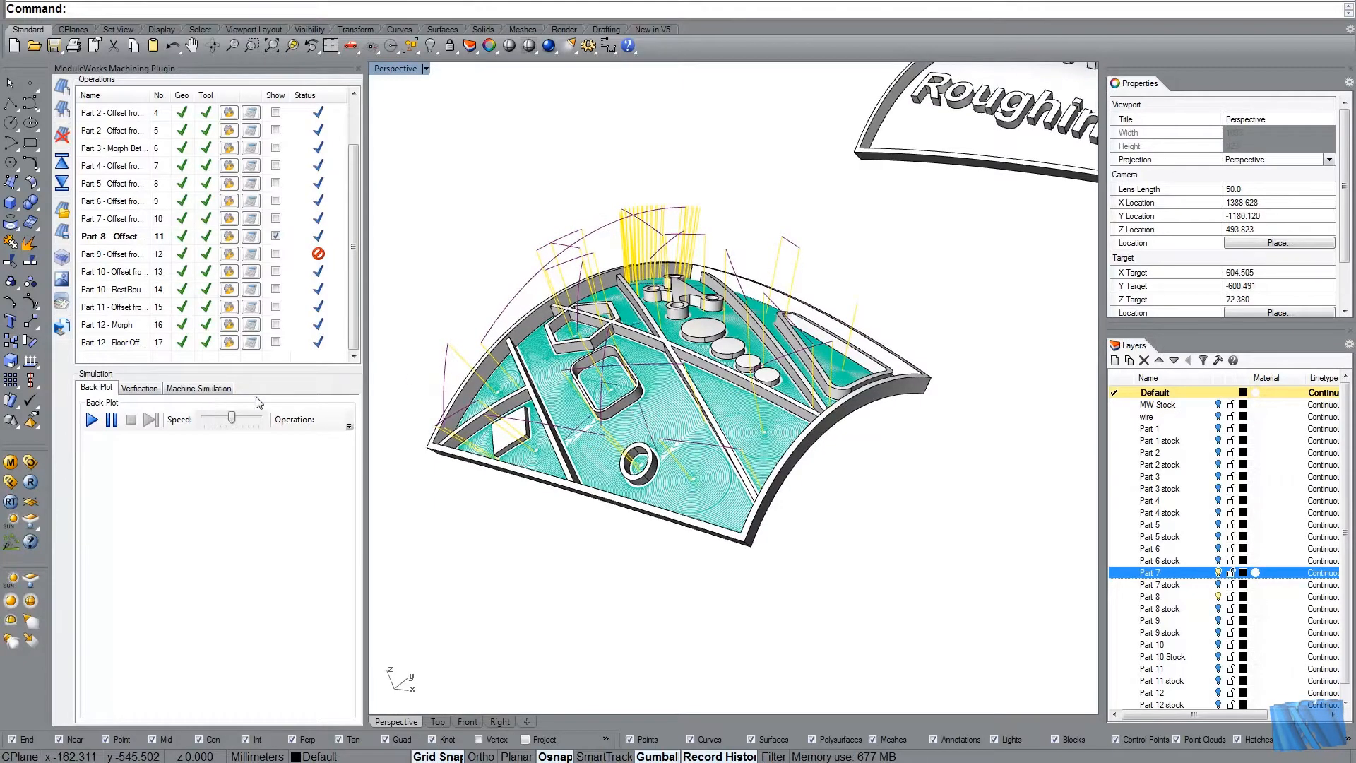
{"action": "left_click", "coordinate": [139, 388]}
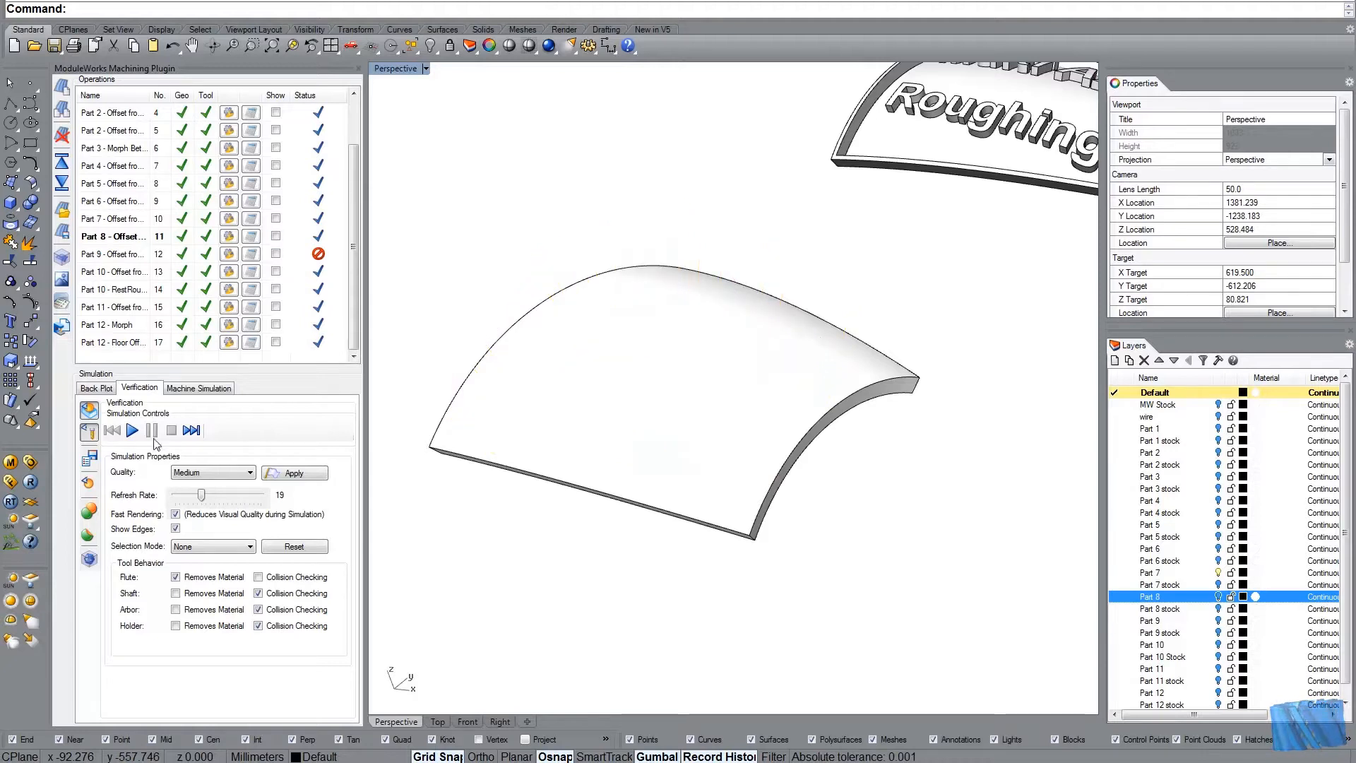
{"action": "left_click", "coordinate": [131, 430]}
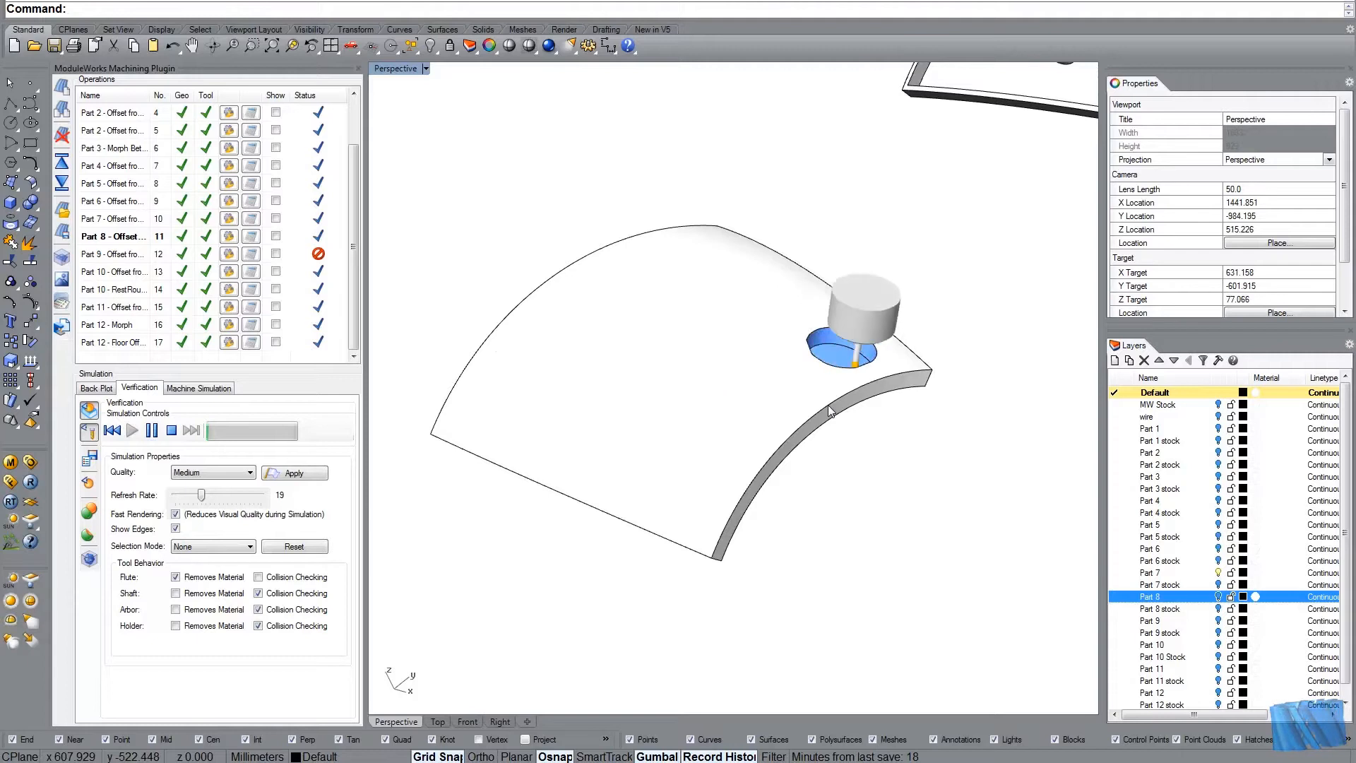
Step: Run the material-removal simulation until the Part 8 stock is roughed down to its pocketed shape
{"action": "left_click", "coordinate": [133, 430]}
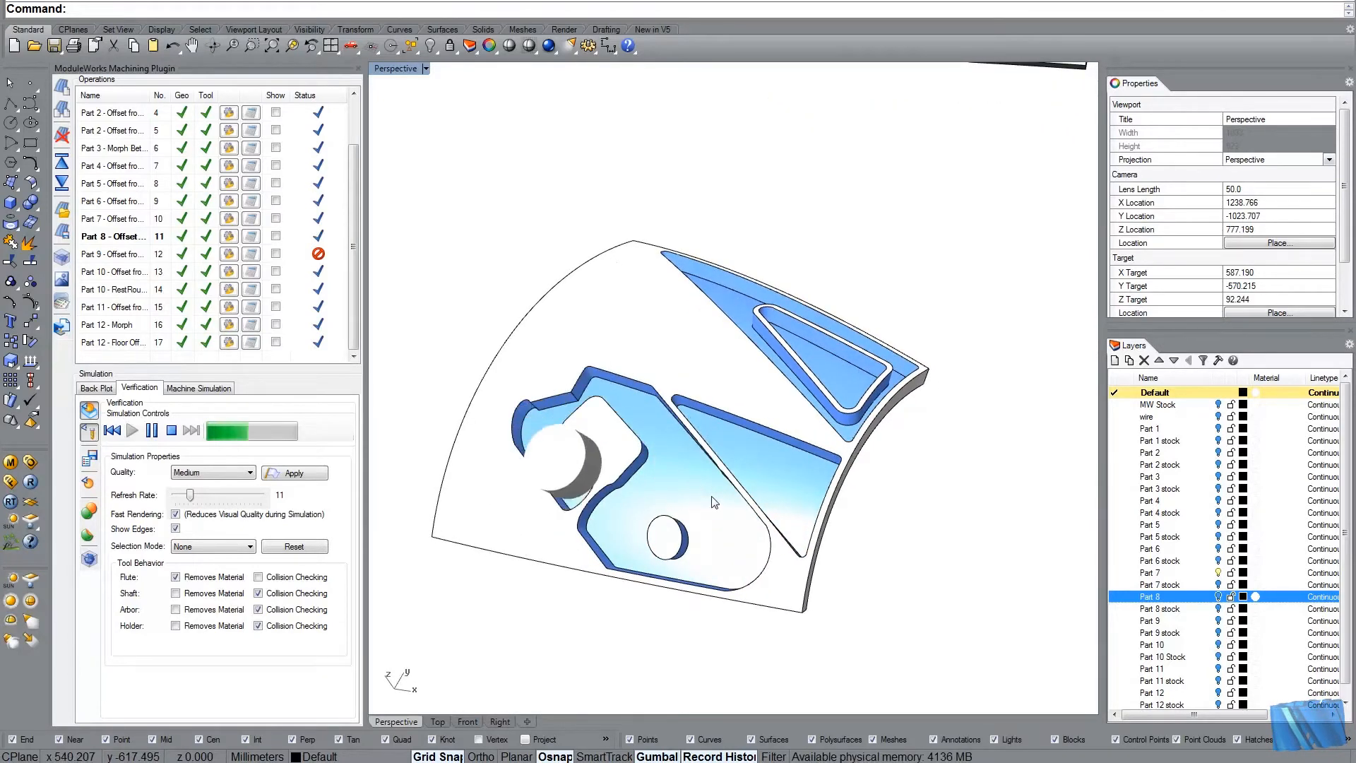
{"action": "left_click", "coordinate": [132, 430]}
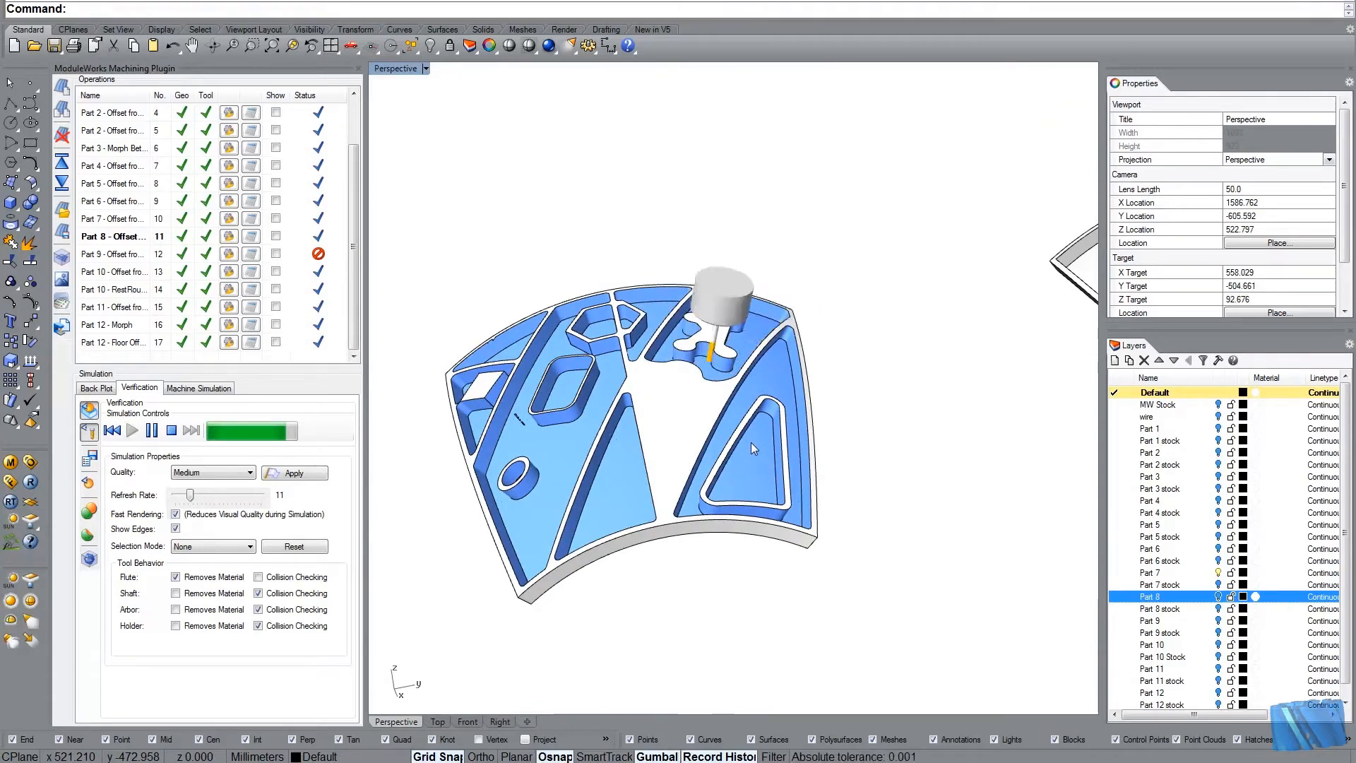
{"action": "left_click", "coordinate": [133, 430]}
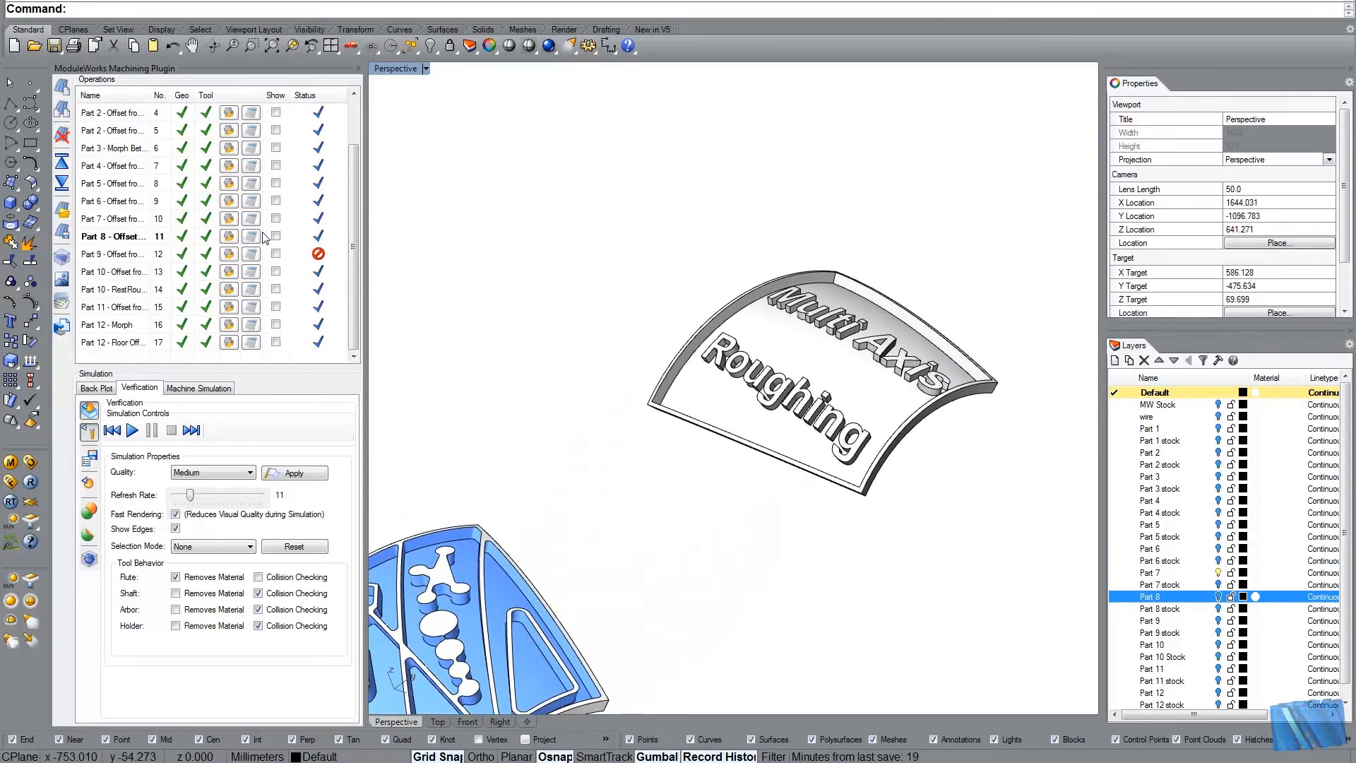
Step: Select the Part 7 lettering operation and review its stock definition, closing the dialog
{"action": "left_click", "coordinate": [133, 429]}
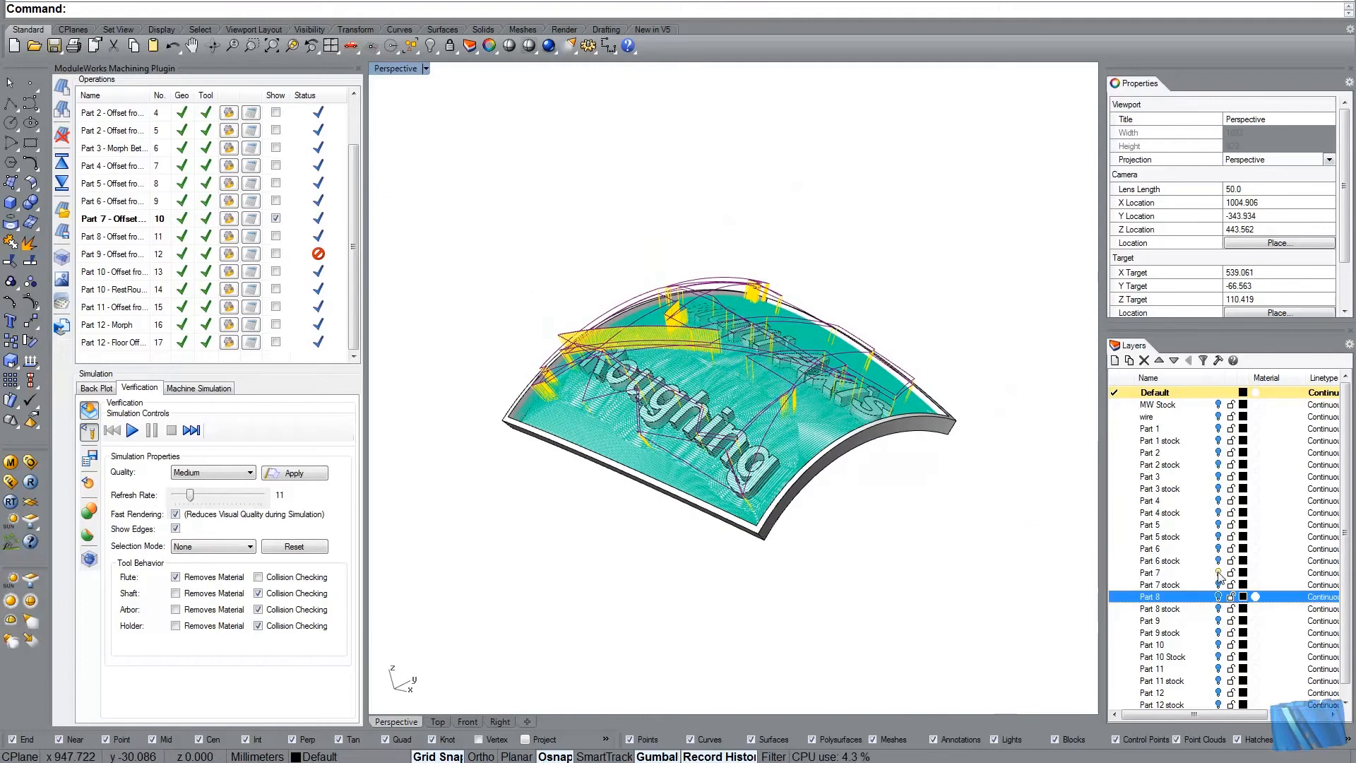
{"action": "left_click", "coordinate": [1153, 583]}
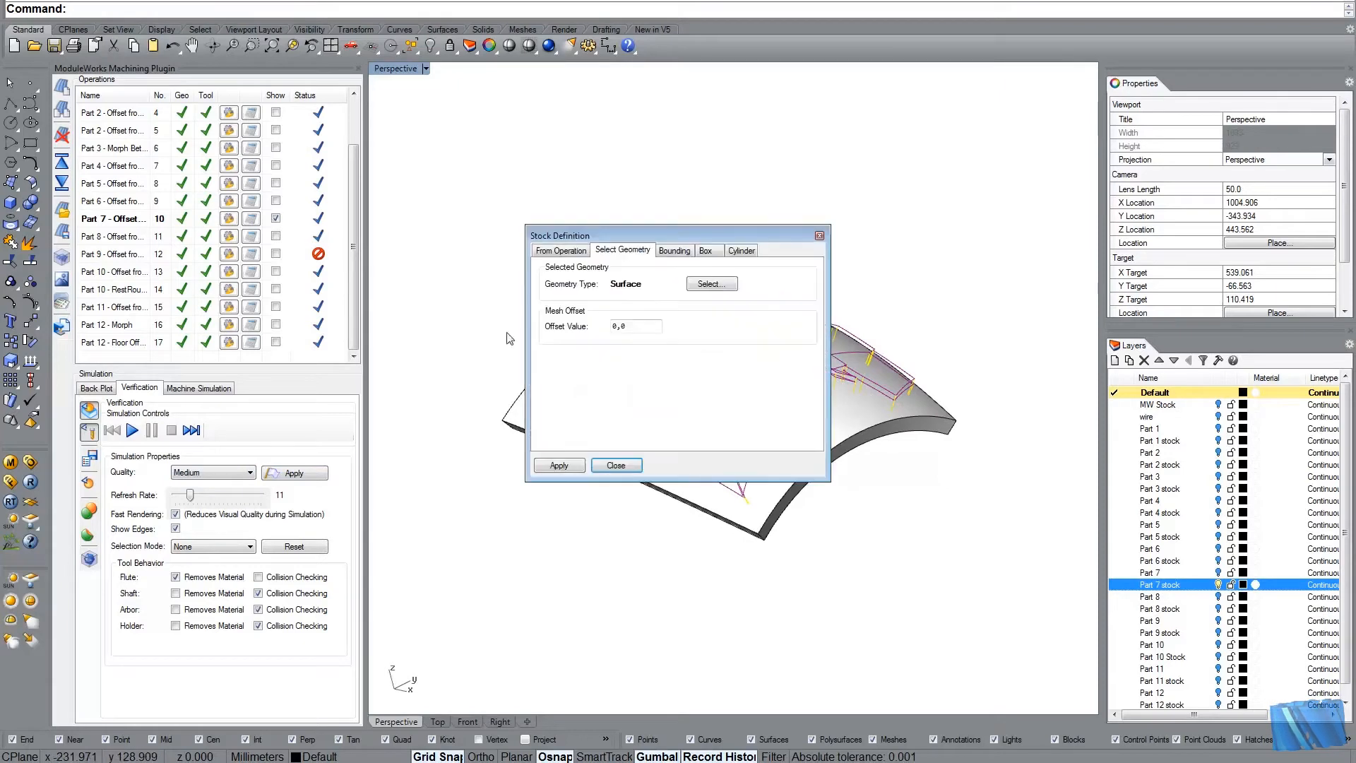
{"action": "left_click", "coordinate": [711, 284]}
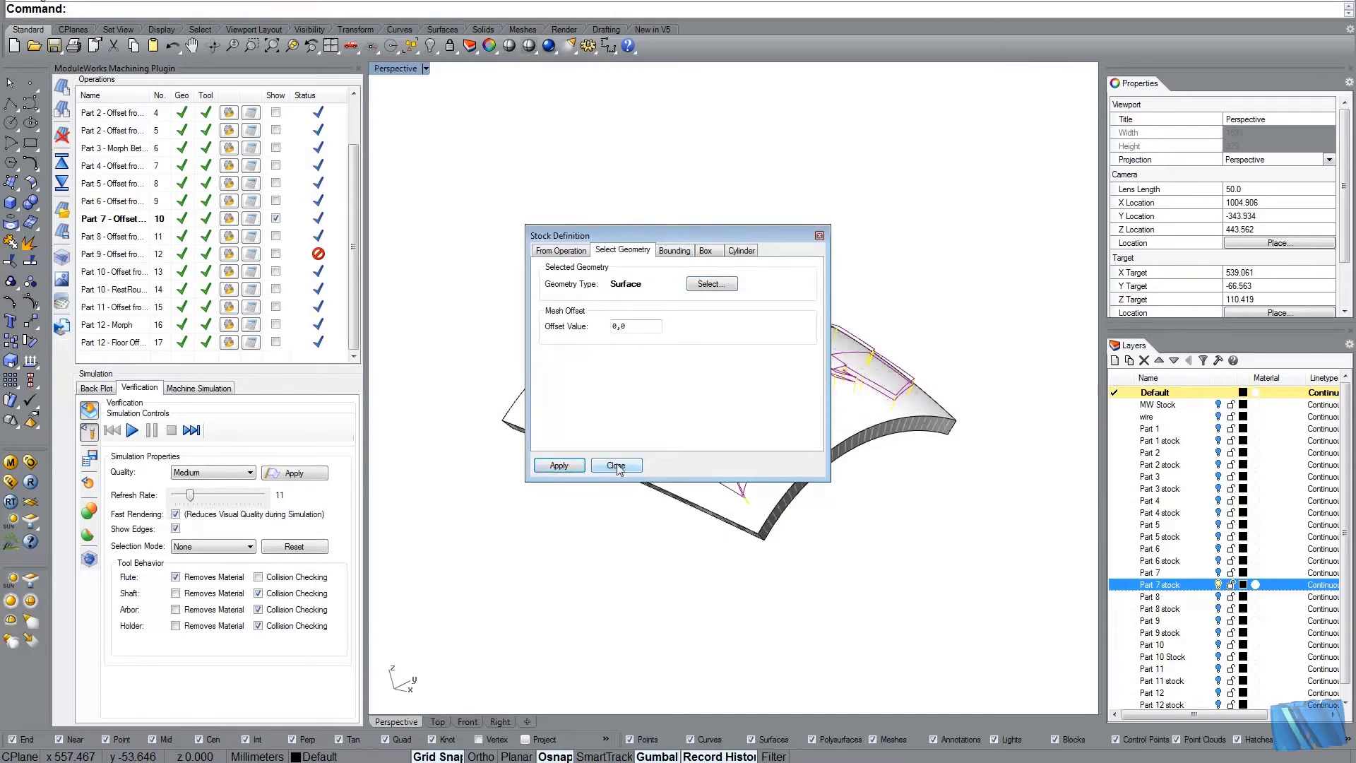
{"action": "left_click", "coordinate": [614, 465]}
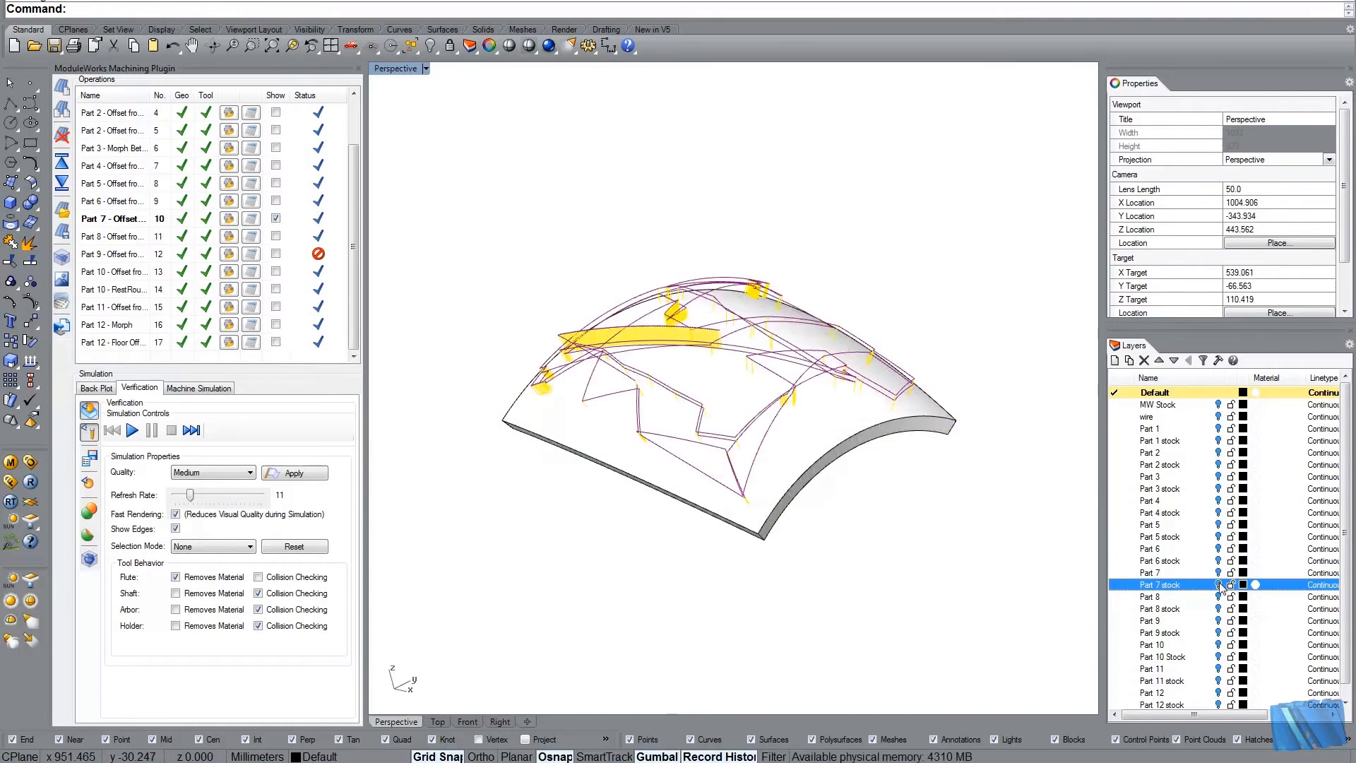
{"action": "mouse_move", "coordinate": [411, 275]}
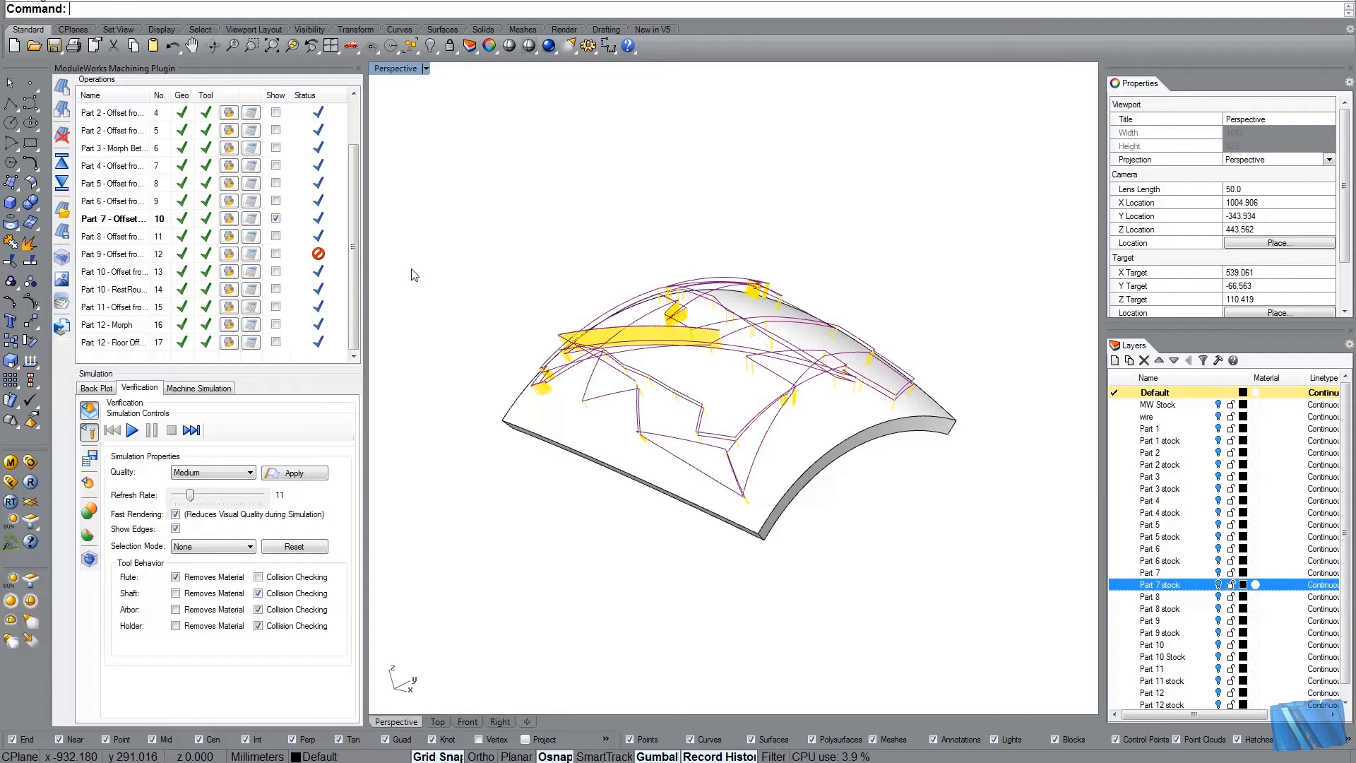
Step: Hide the Part 7 toolpath so only the uncut curved stock slab is displayed
{"action": "left_click", "coordinate": [275, 218]}
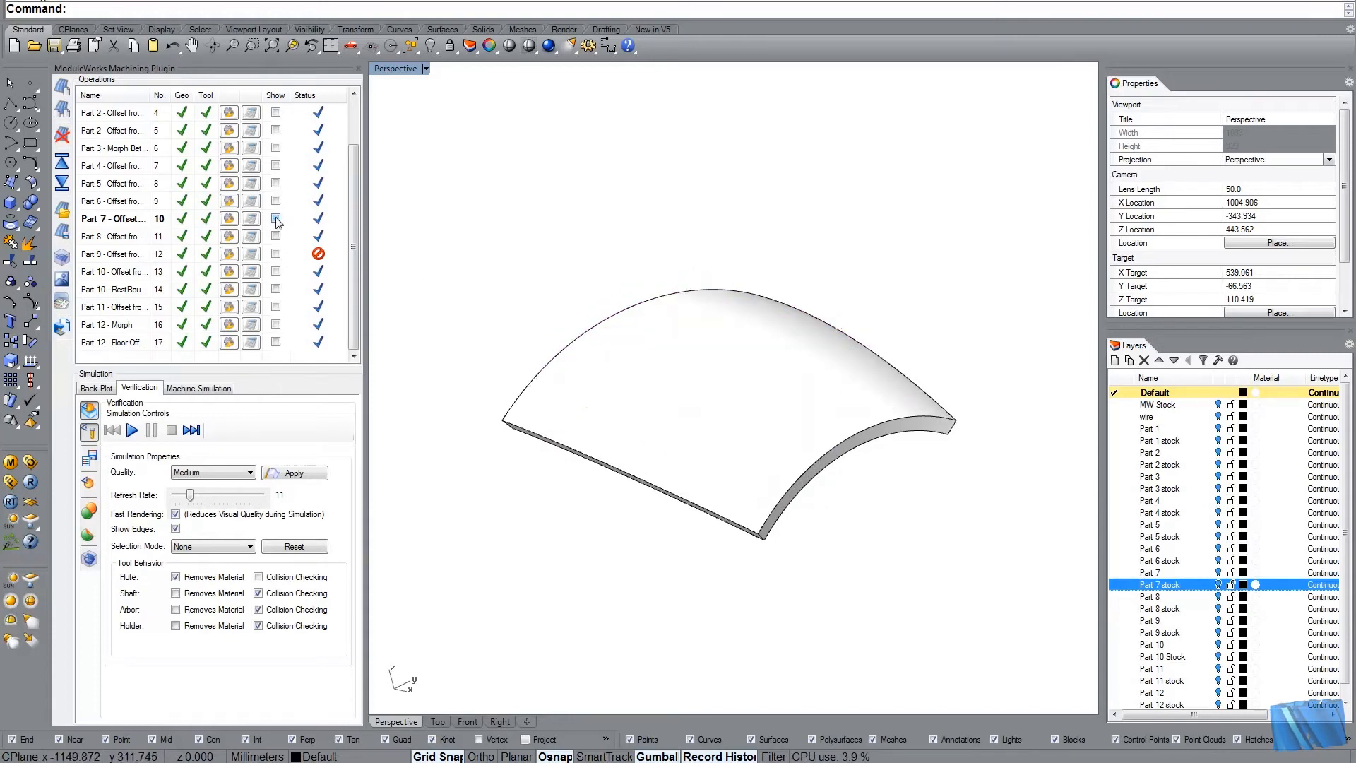
{"action": "left_click", "coordinate": [133, 430]}
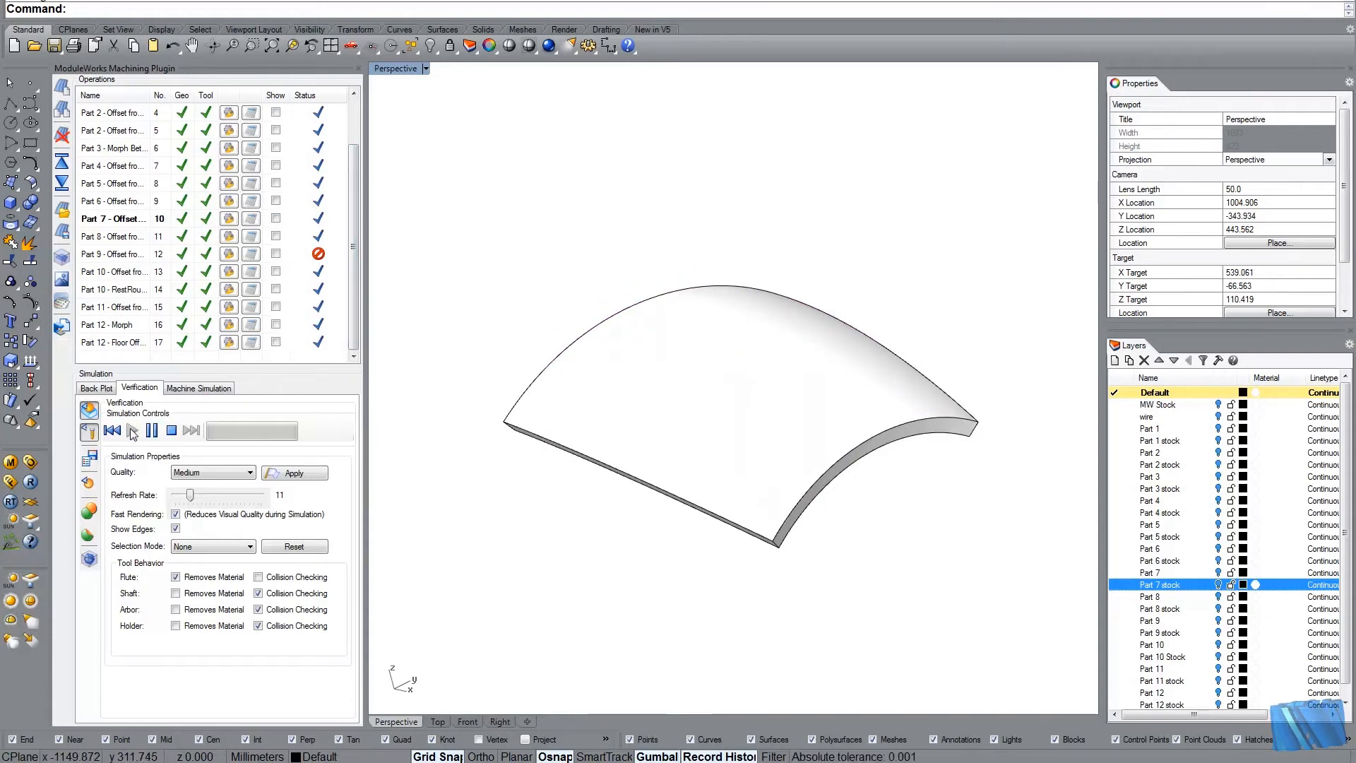
Step: Run the Part 7 cutting simulation until the raised 'Multi Axis Roughing' lettering stands out
{"action": "left_click", "coordinate": [132, 429]}
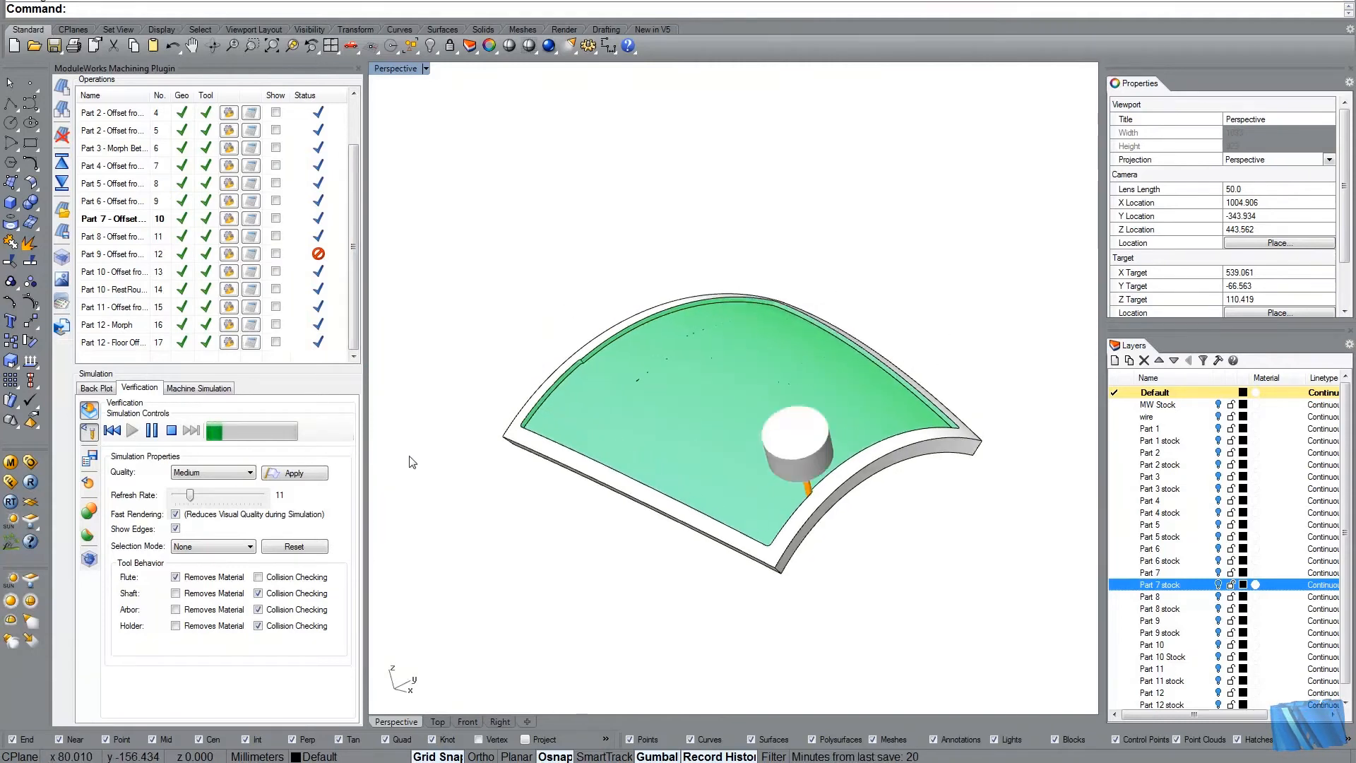
{"action": "left_click", "coordinate": [133, 429]}
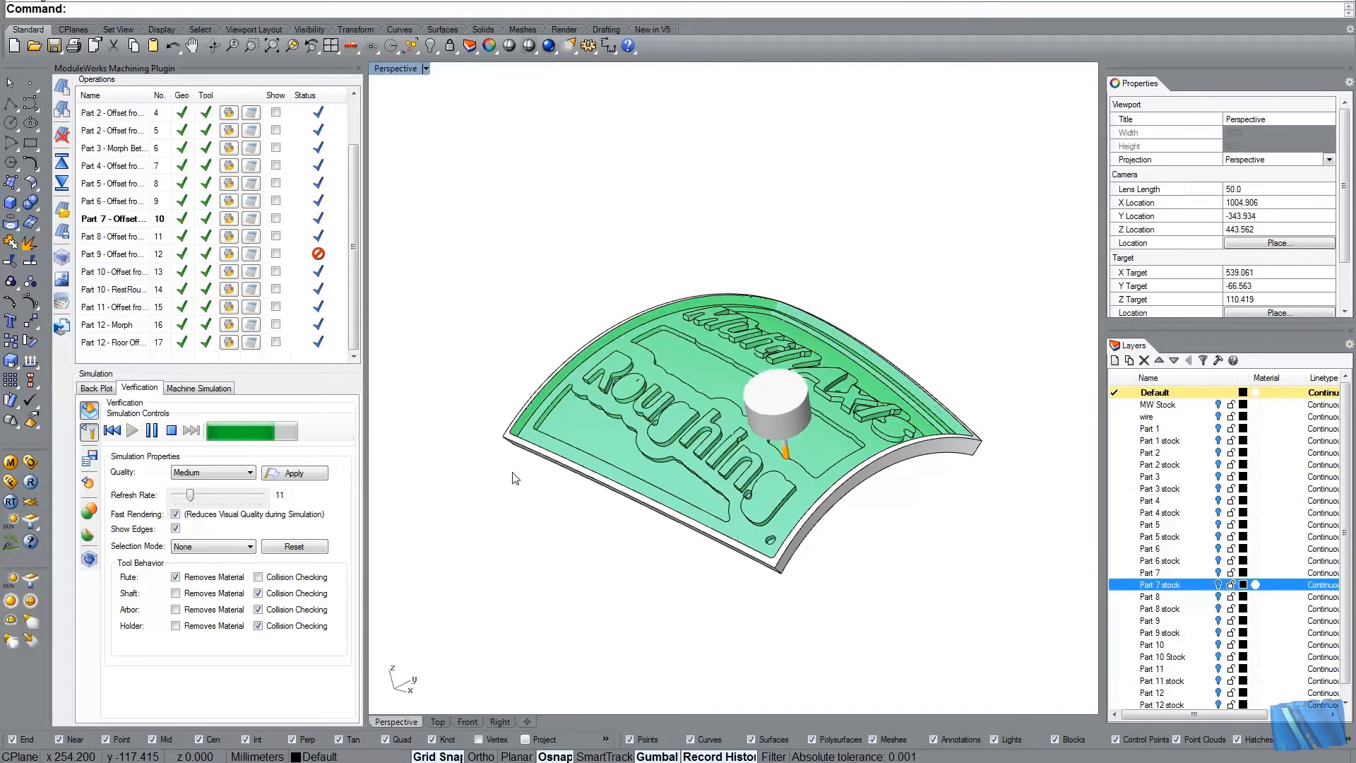
{"action": "left_click", "coordinate": [131, 429]}
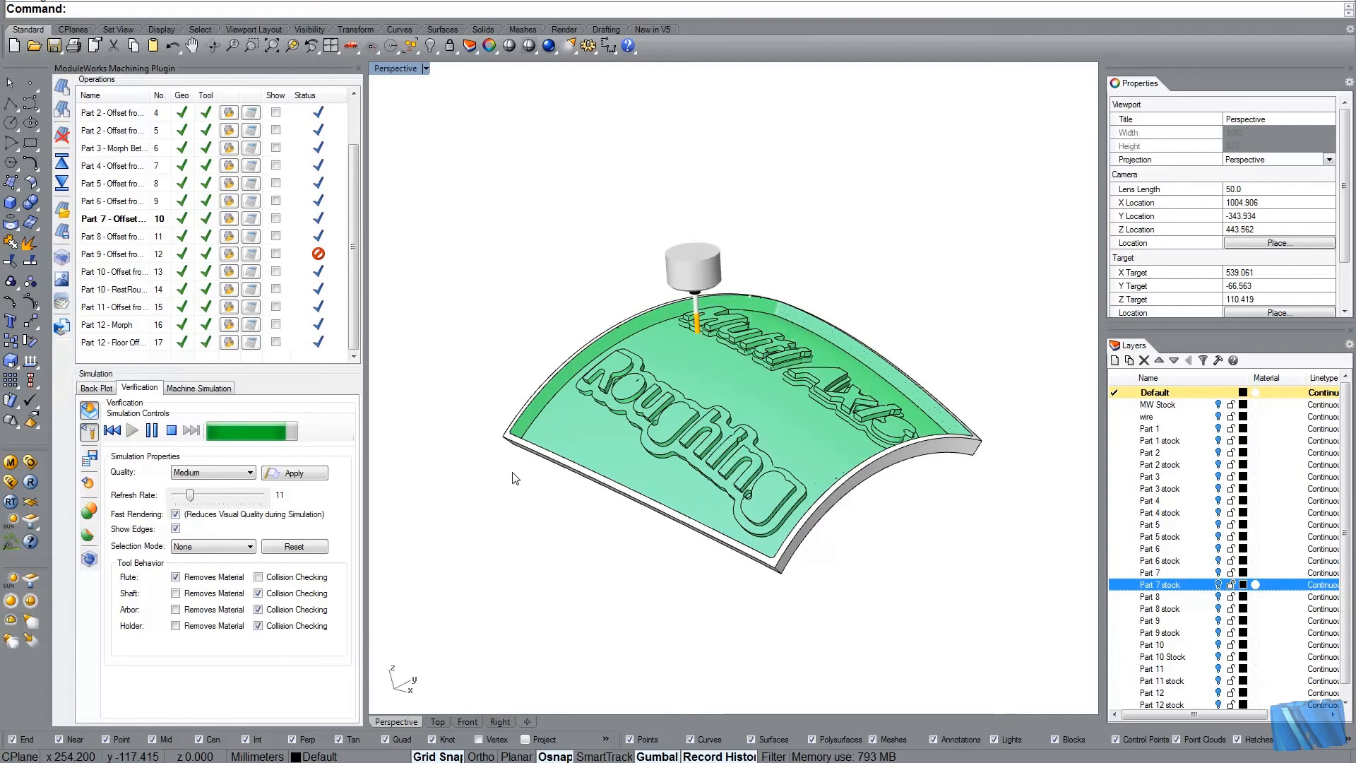
{"action": "left_click", "coordinate": [133, 430]}
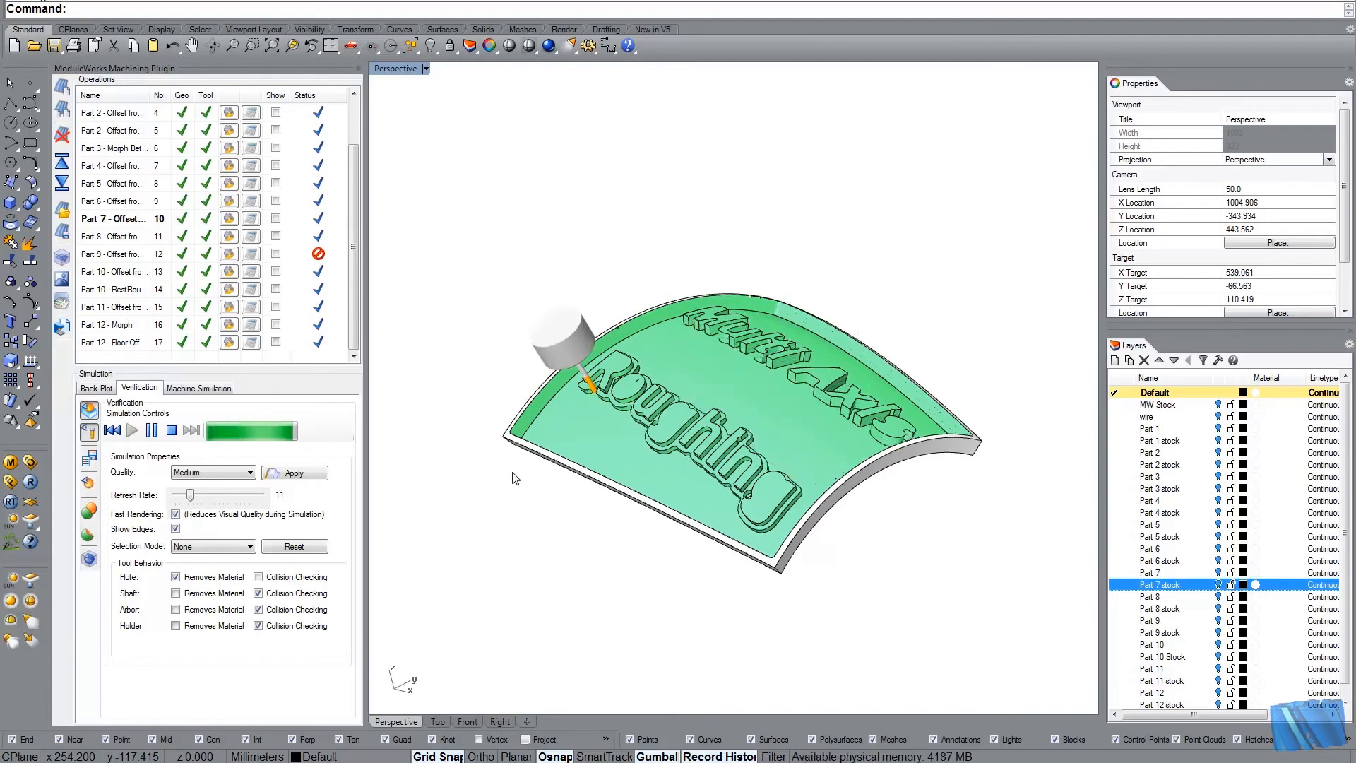
{"action": "left_click", "coordinate": [133, 429]}
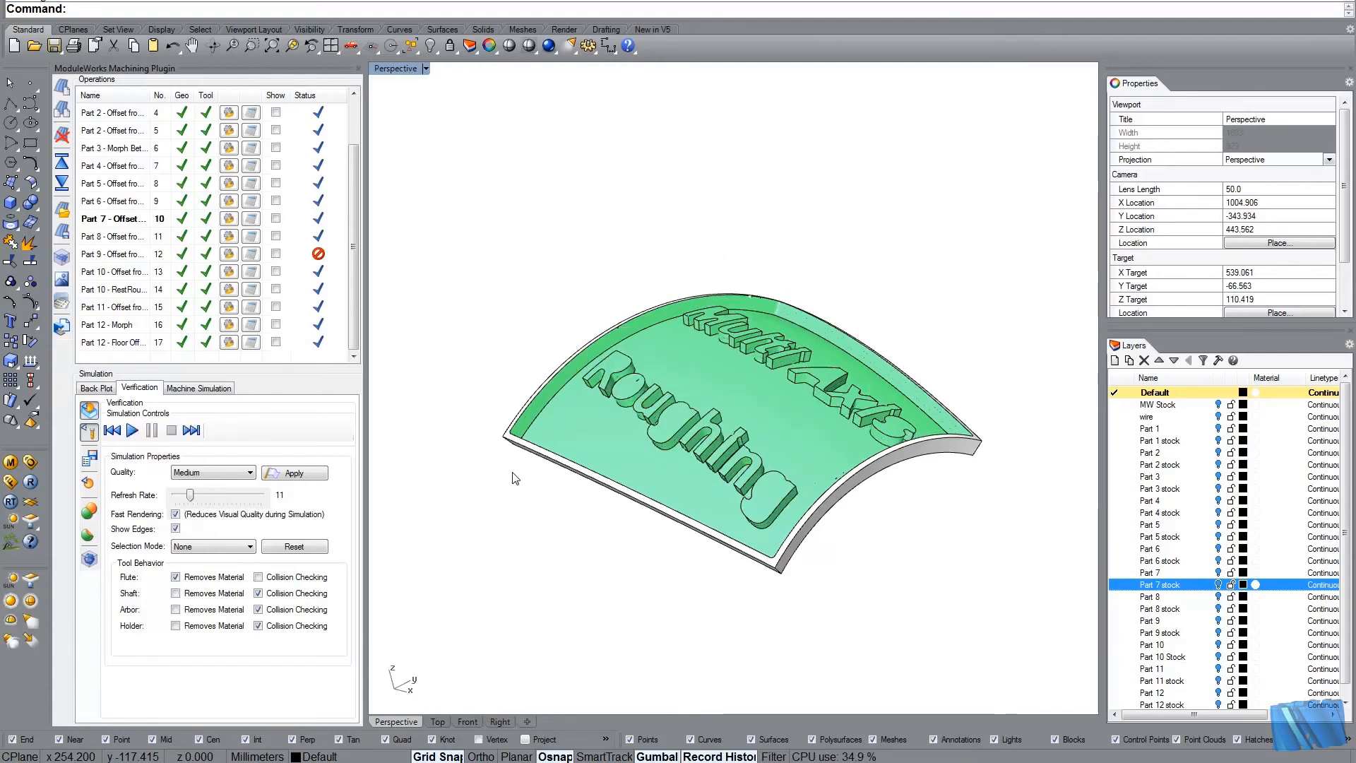